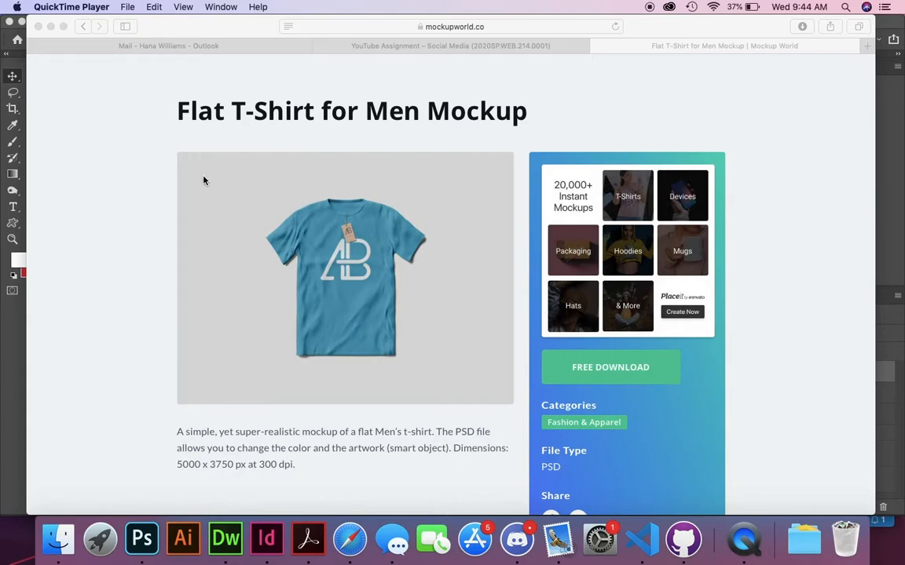
mouse_move(721, 163)
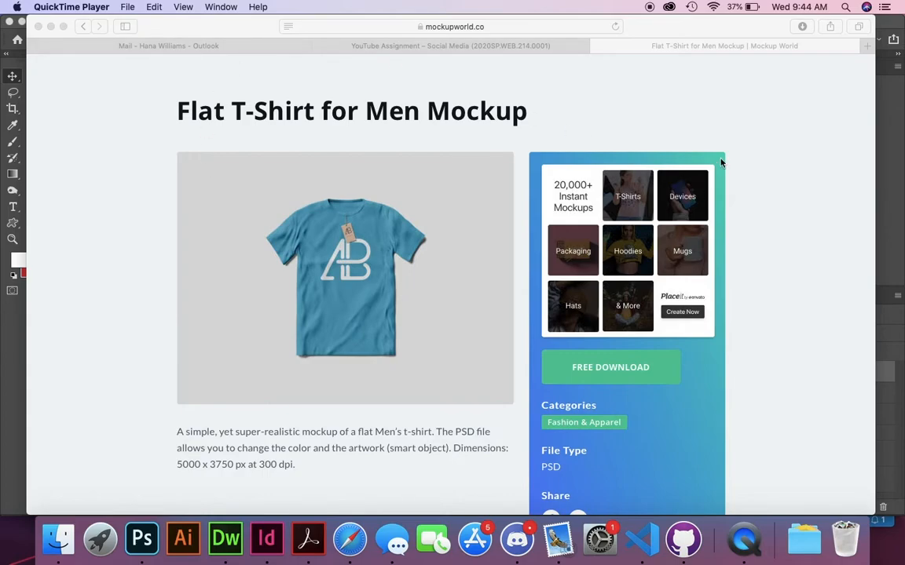
mouse_move(467, 159)
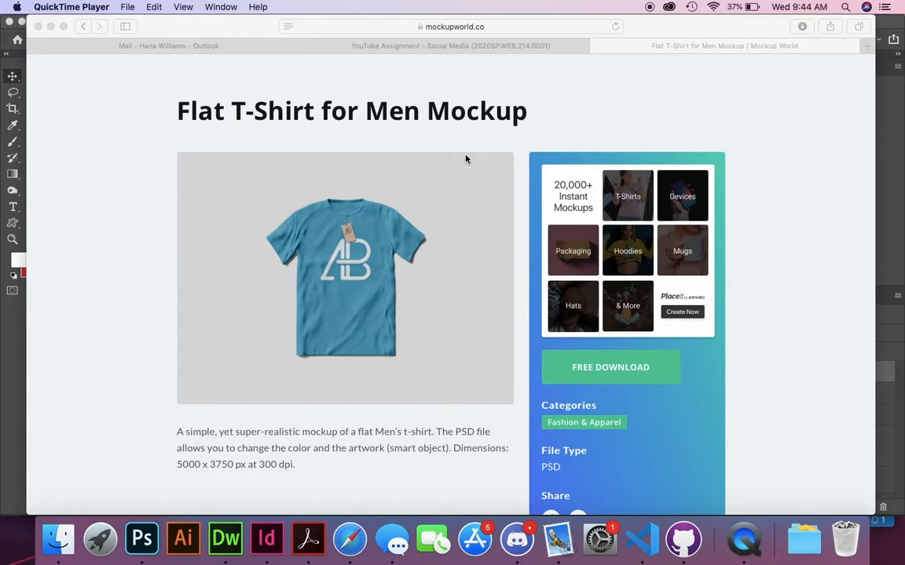
mouse_move(452, 334)
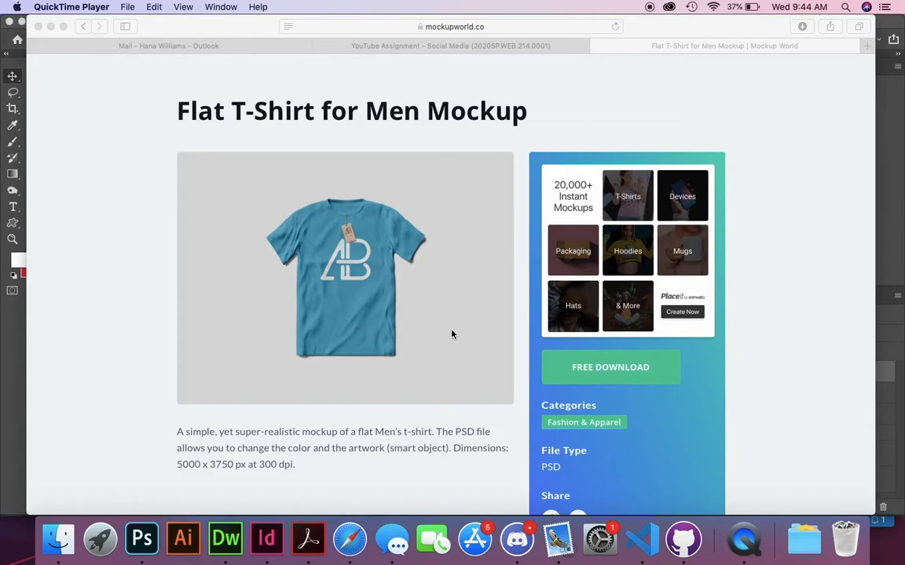
Scroll through the T-Shirt With Tag Mockup folder to find Mockup.psd
scroll(down, 3)
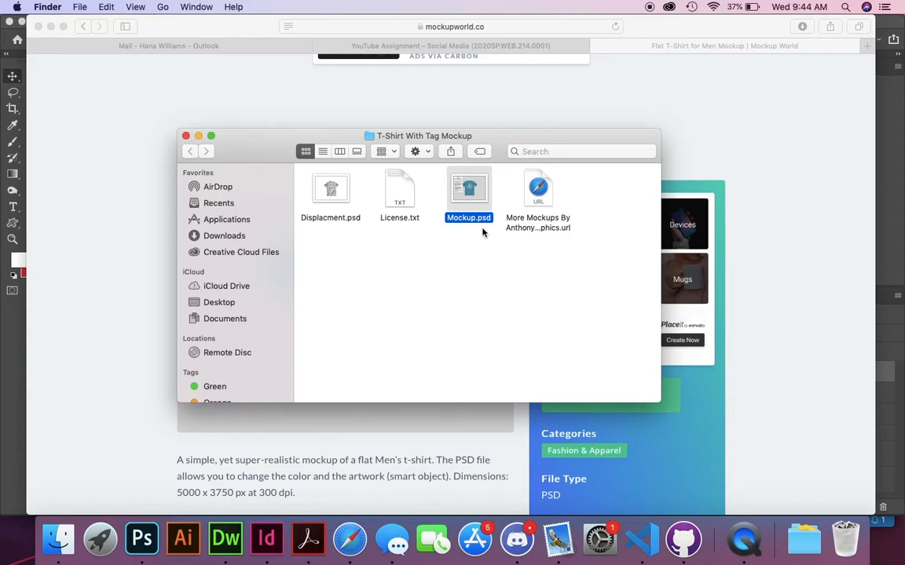
mouse_move(495, 227)
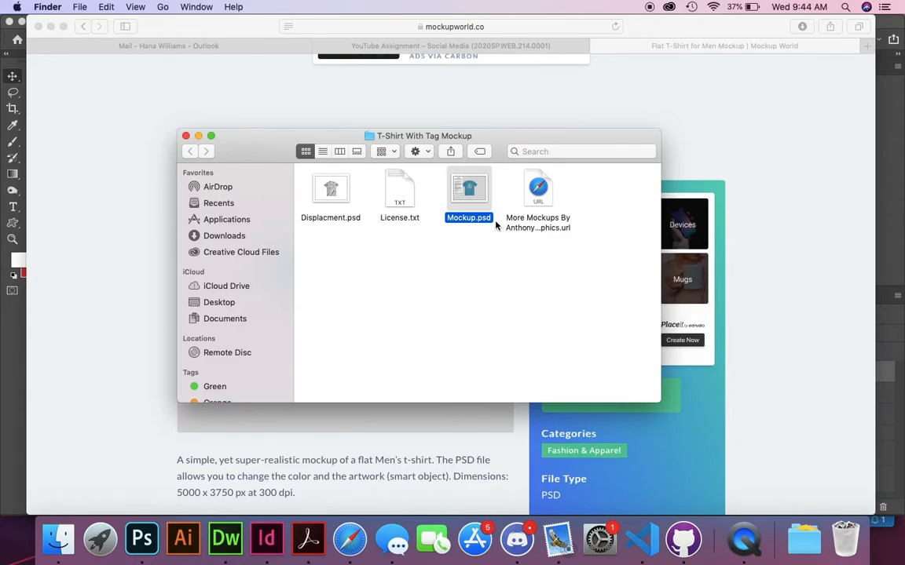
mouse_move(450, 239)
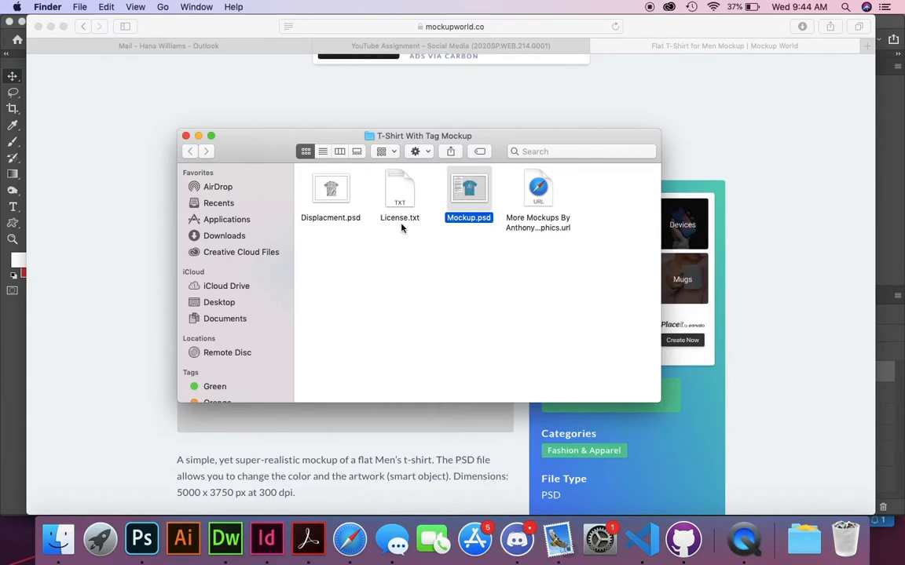
mouse_move(417, 230)
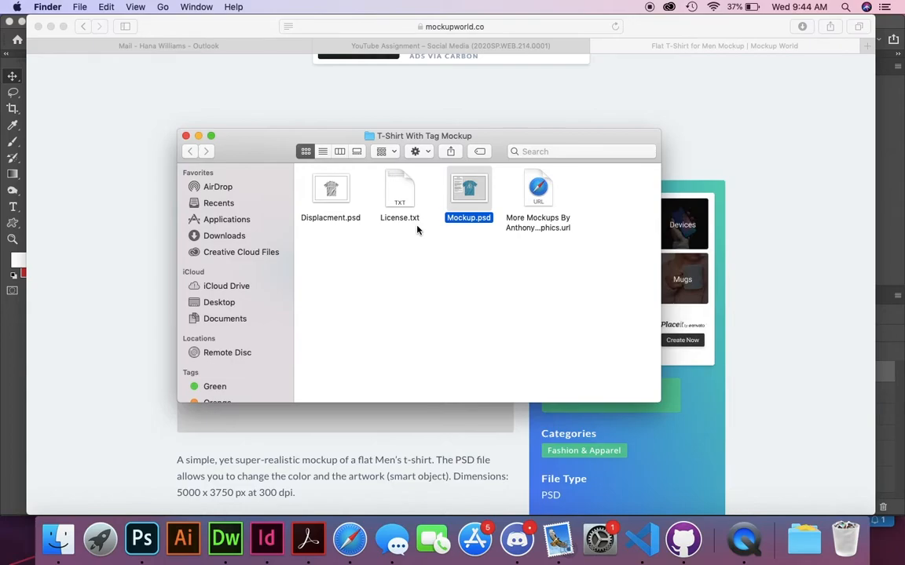
mouse_move(540, 296)
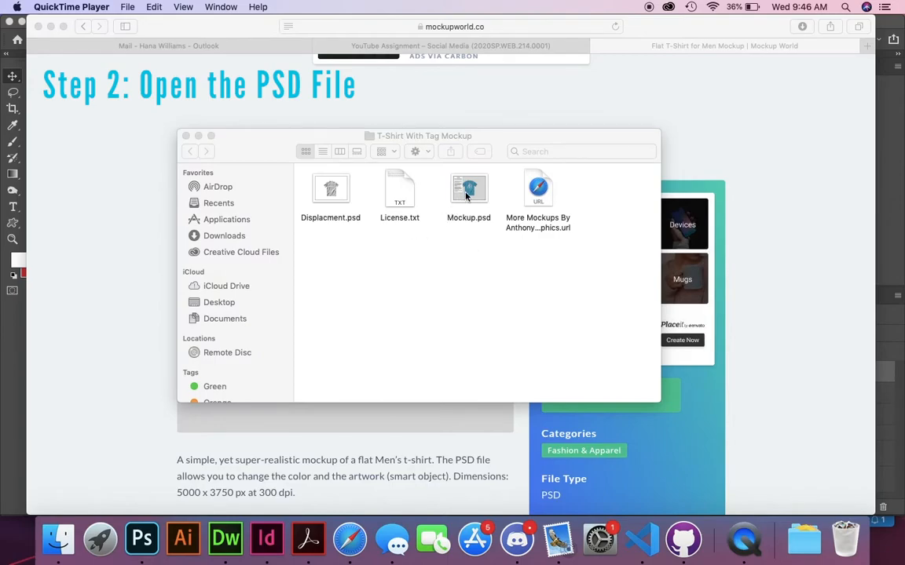
Open Mockup.psd in Photoshop from the Finder folder
double_click(468, 188)
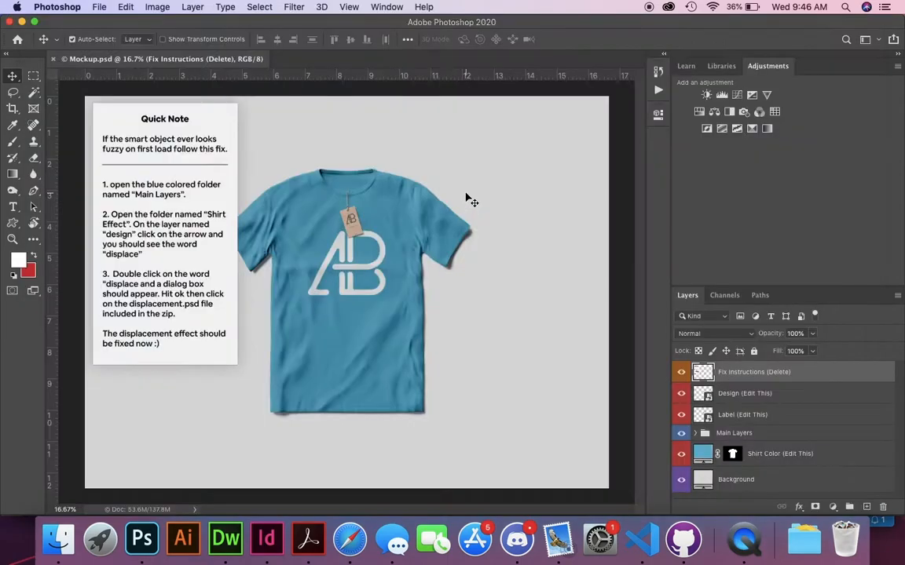
mouse_move(274, 189)
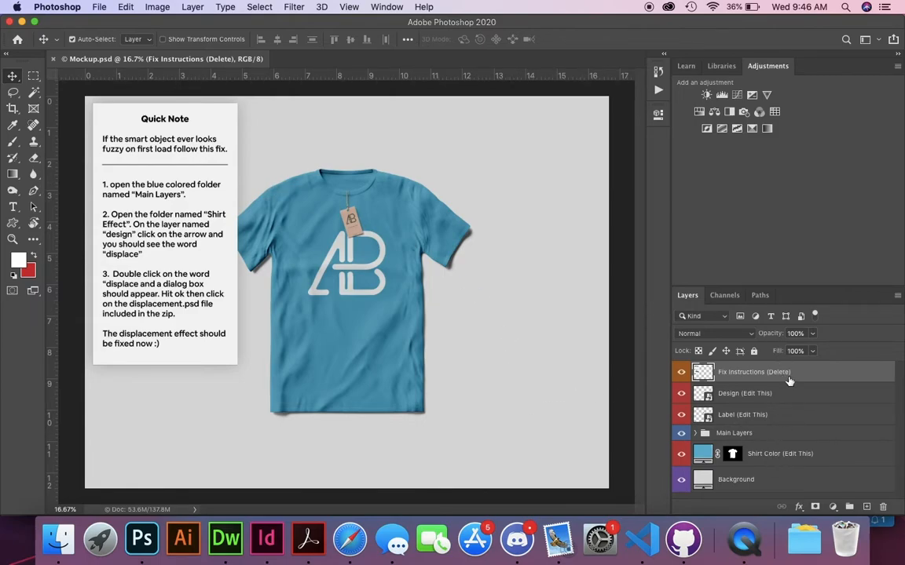
mouse_move(779, 390)
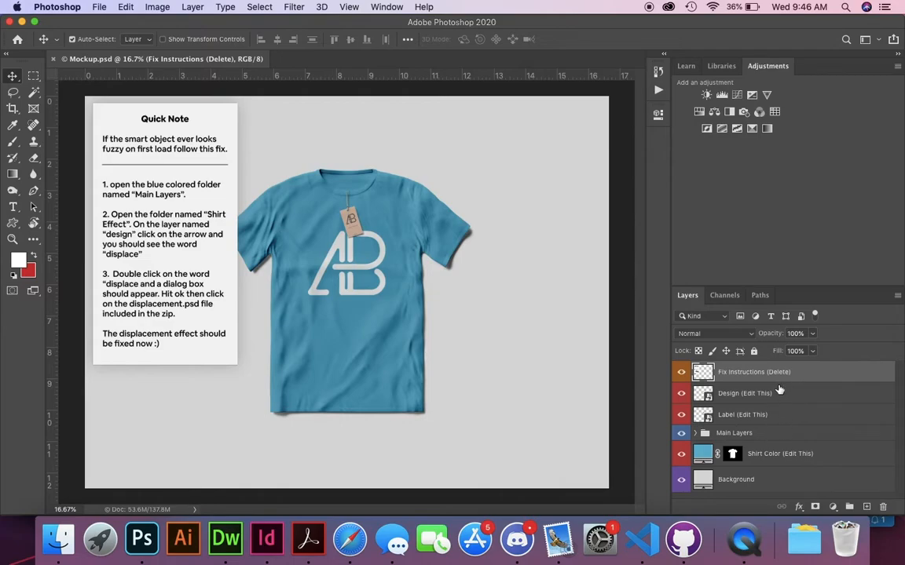
mouse_move(746, 376)
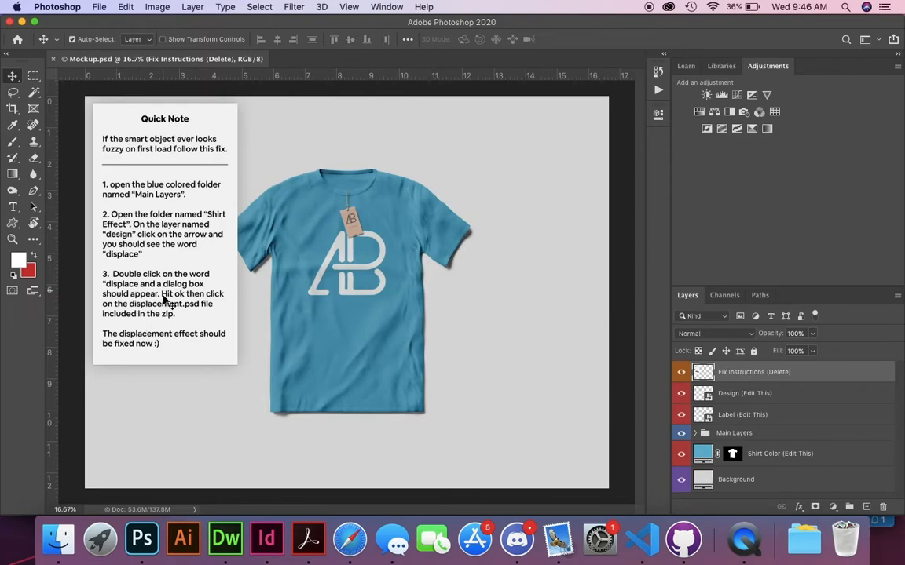
mouse_move(189, 145)
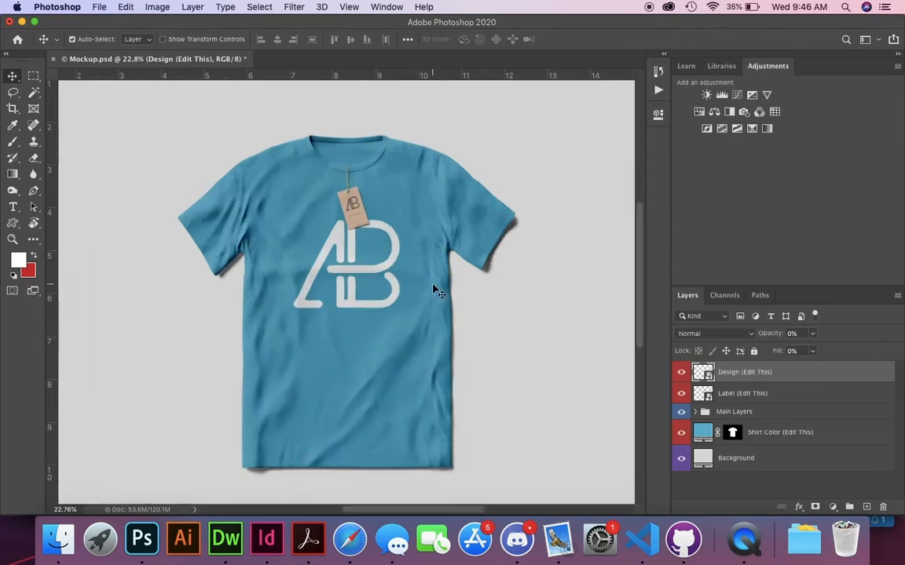
Expand Main Layers and hide the Label (Turn On or Off) tag layer
click(694, 411)
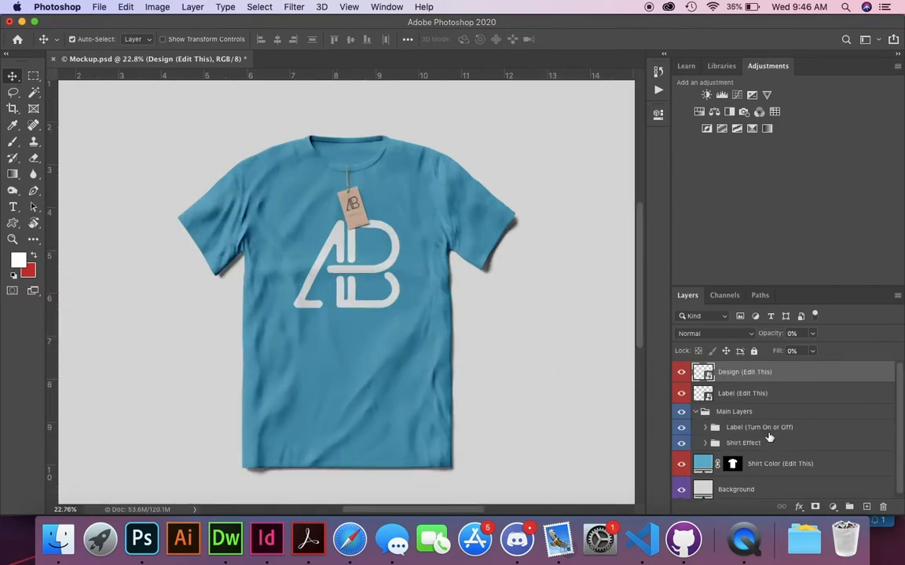
click(681, 427)
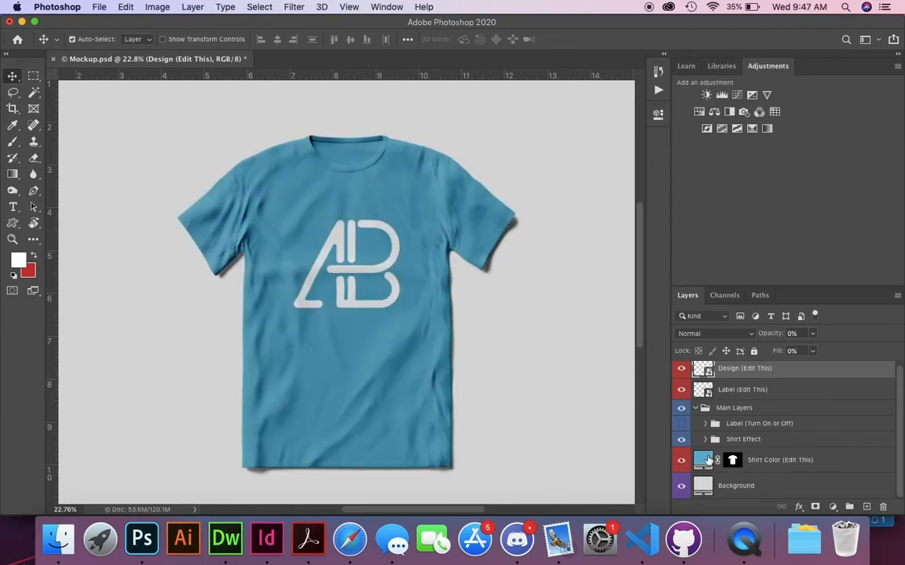
Change the Shirt Color fill to a near-white in the Color Picker
double_click(702, 459)
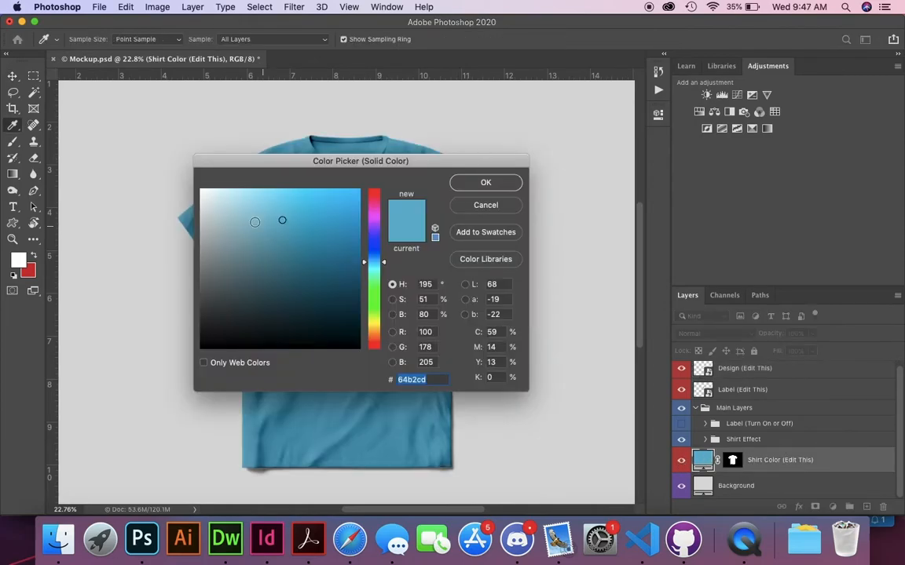
click(202, 195)
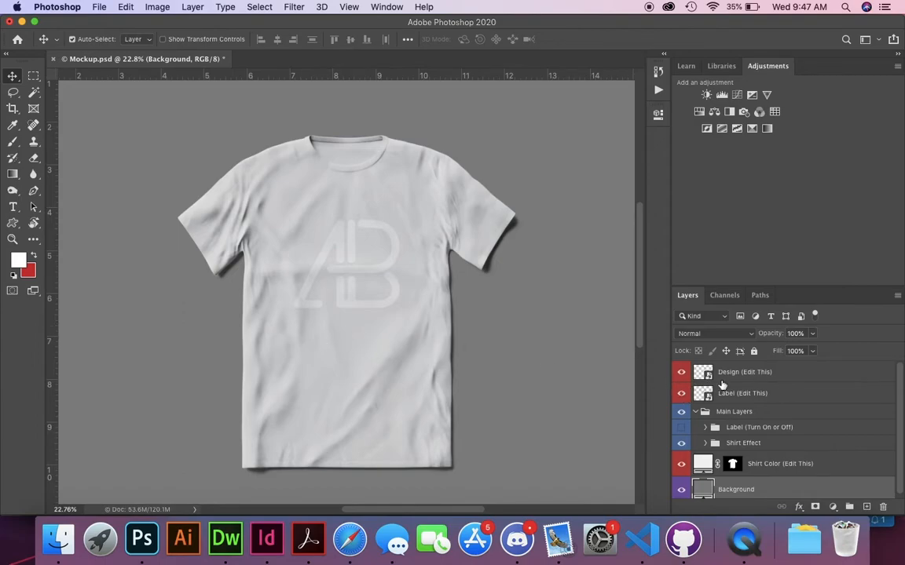
mouse_move(787, 380)
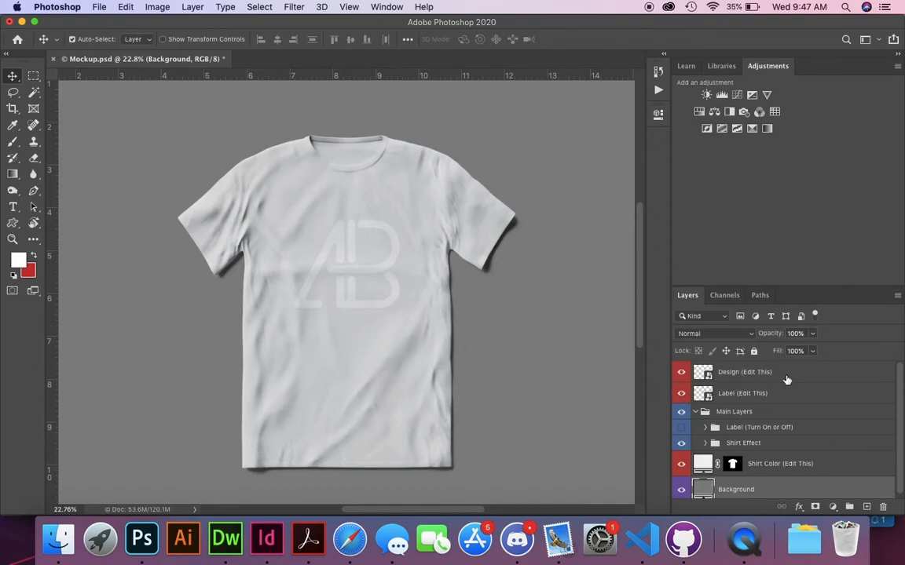
Open the Design (Edit This) layer's contents via Edit Contents
right_click(744, 372)
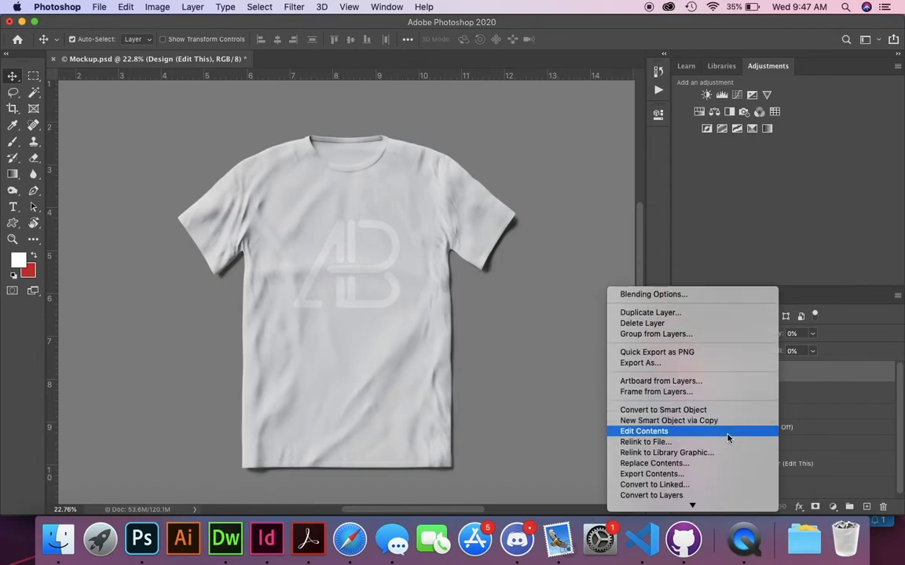
mouse_move(676, 434)
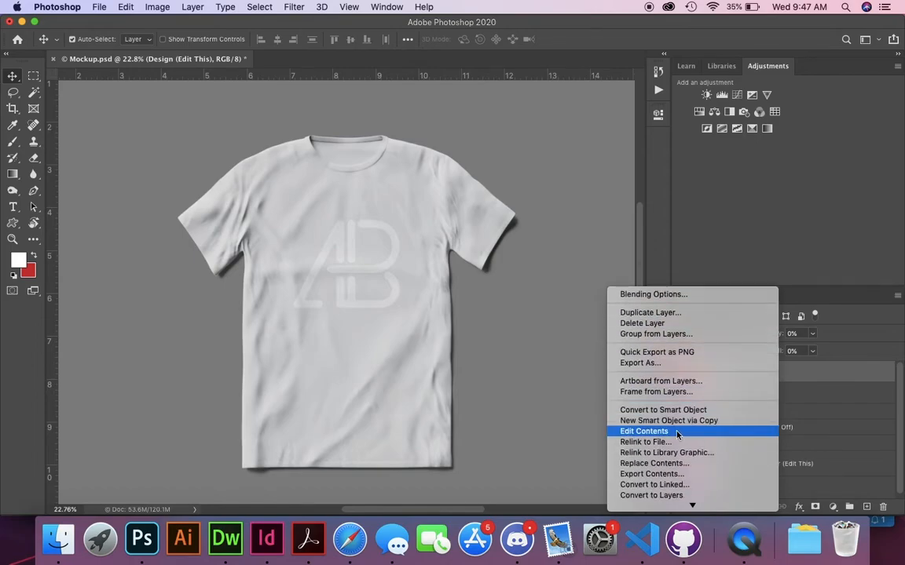
click(644, 431)
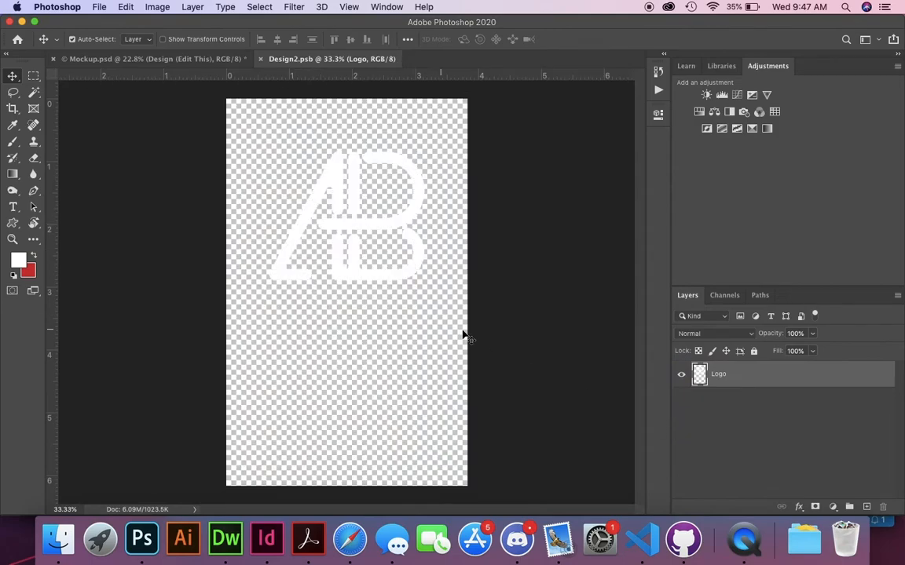
mouse_move(458, 298)
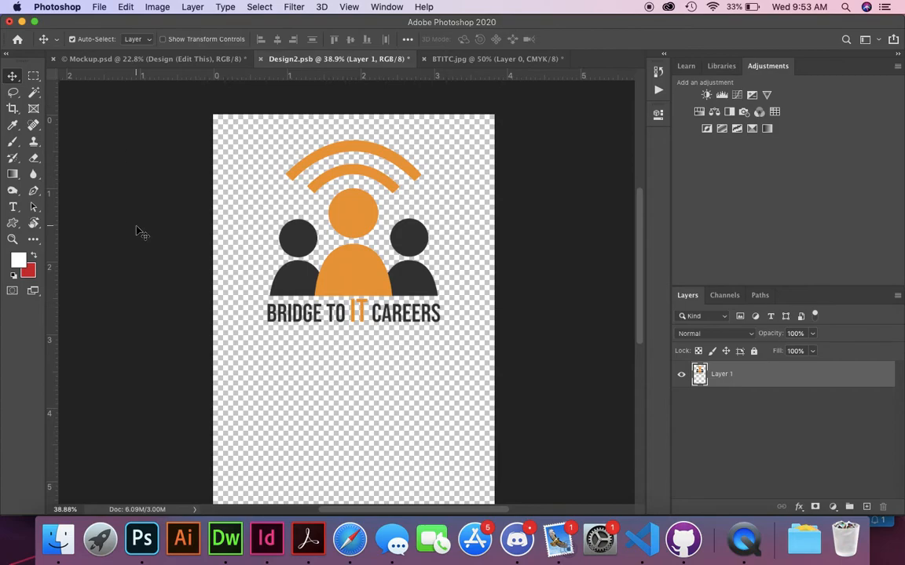
Save the Design2.psb document with the Bridge to IT Careers logo via File > Save
click(99, 6)
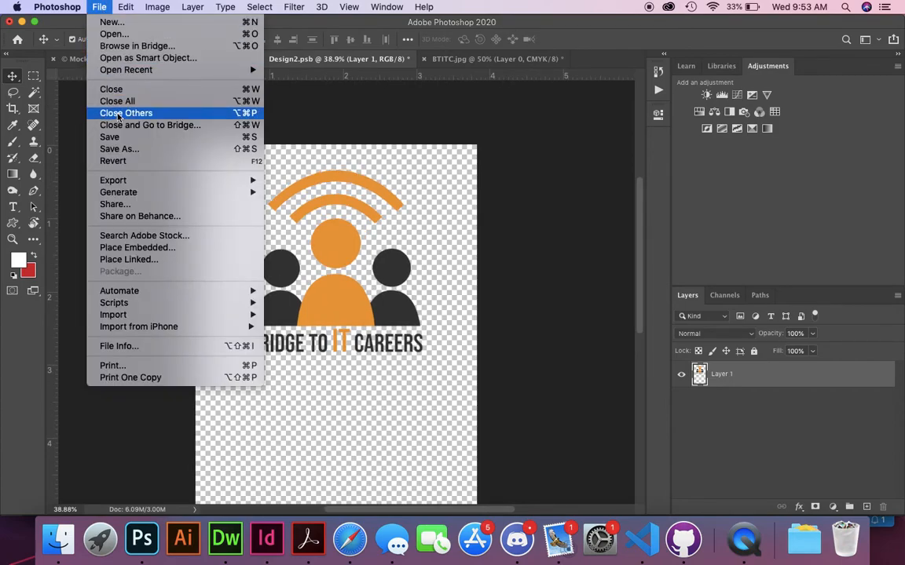
click(126, 112)
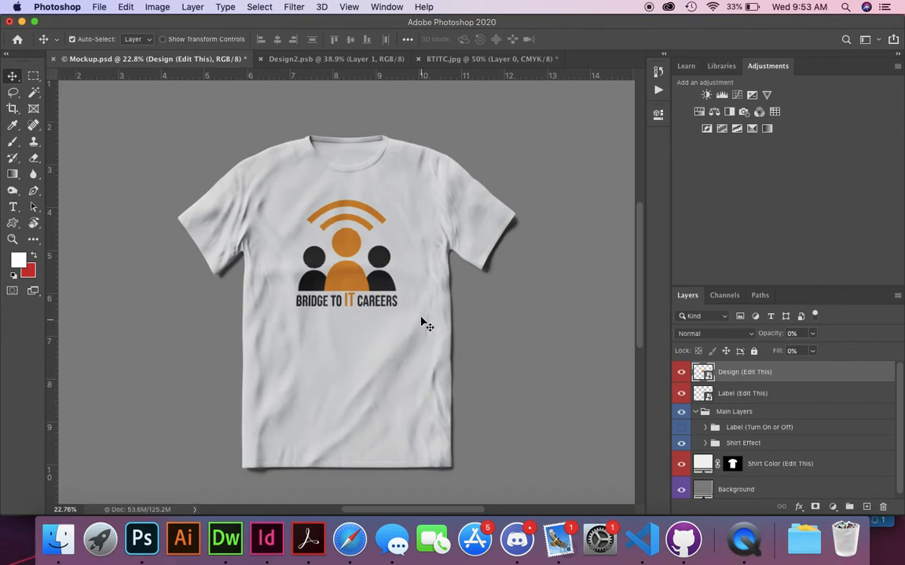
mouse_move(469, 347)
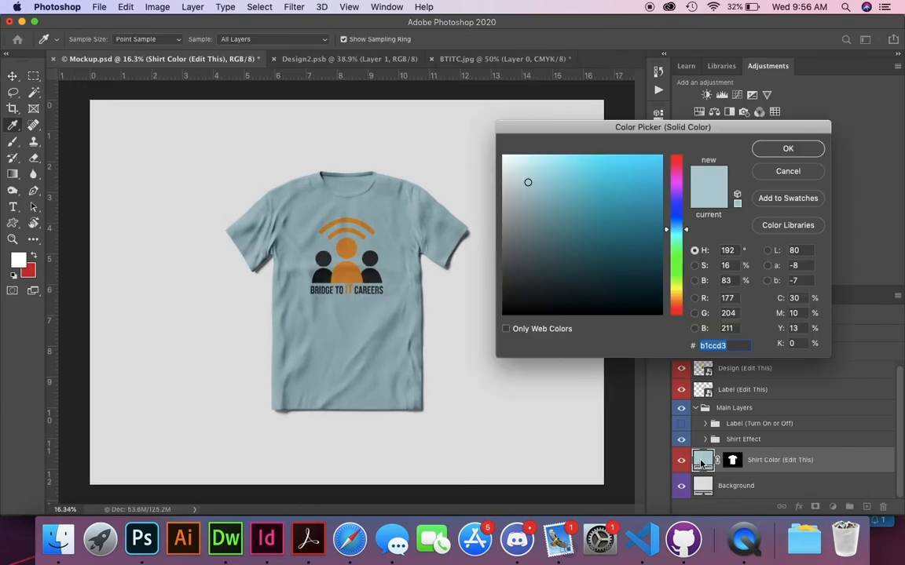
Fine-tune the Shirt Color to a slightly darker light blue in the Color Picker
drag(529, 183, 529, 189)
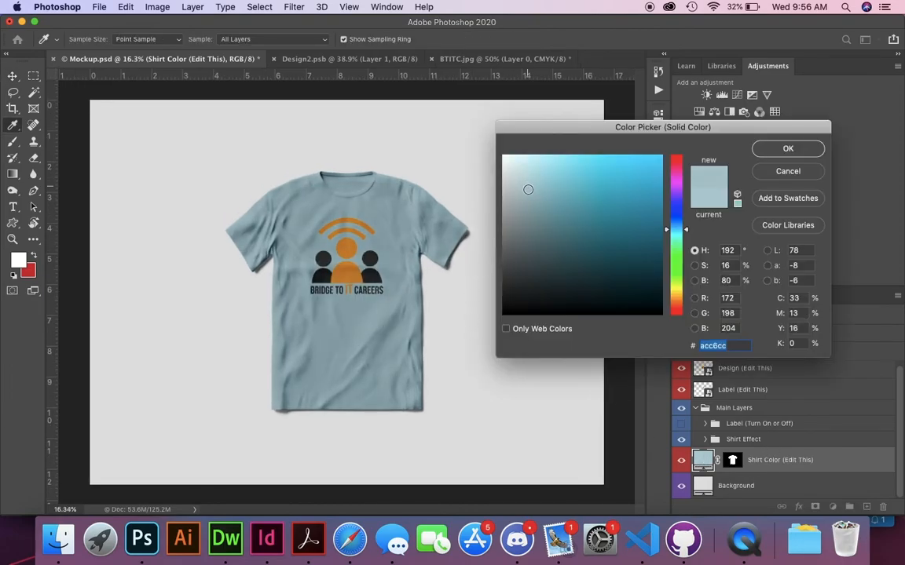